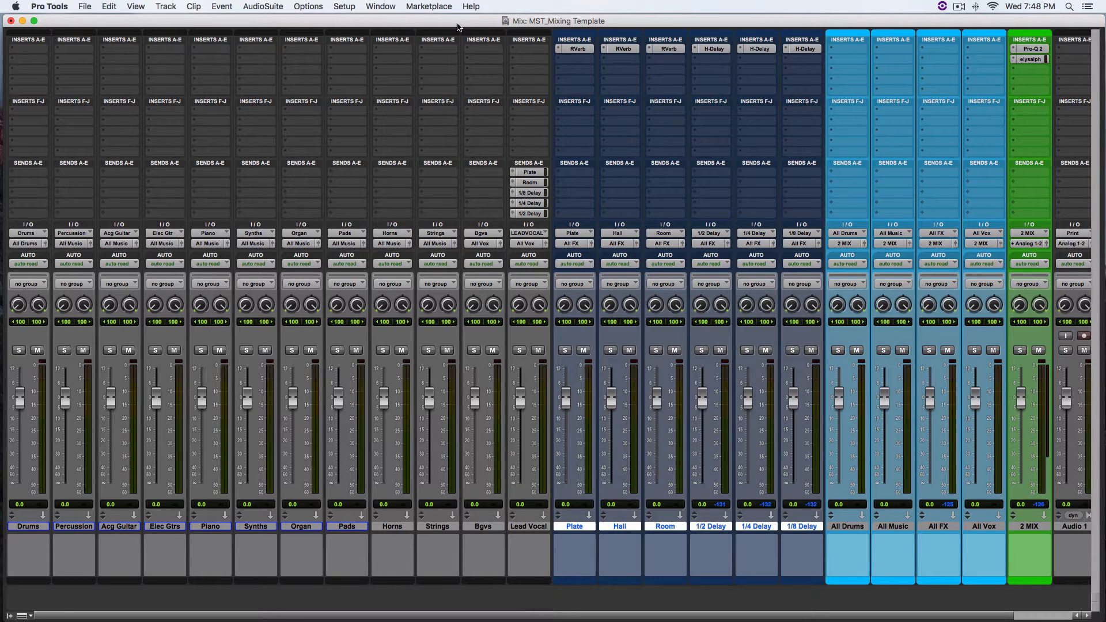
mouse_move(304, 179)
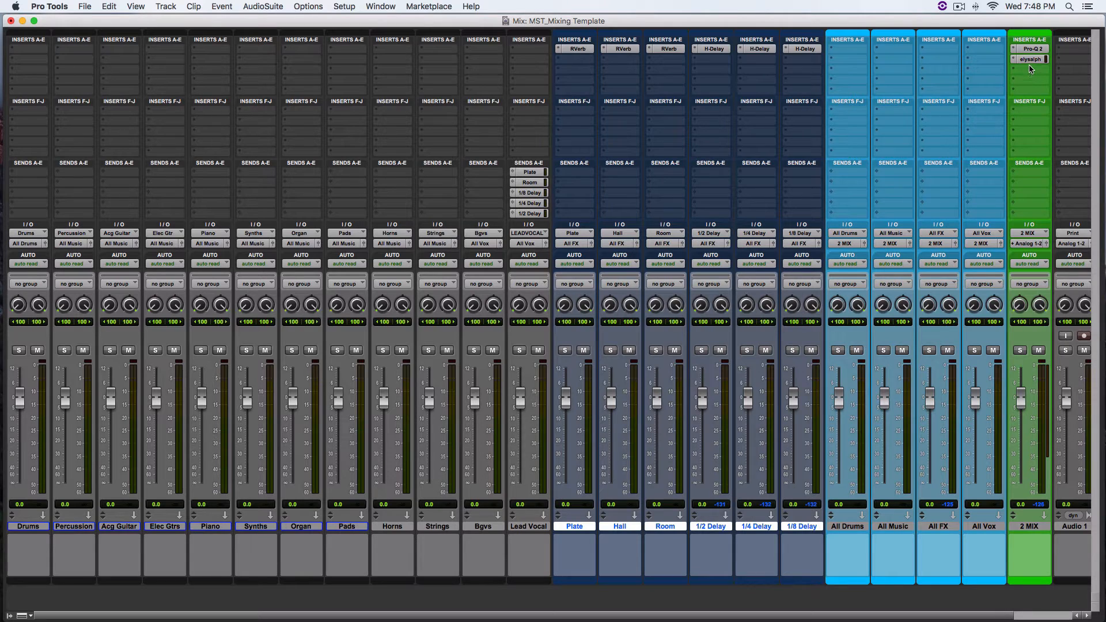
mouse_move(1033, 68)
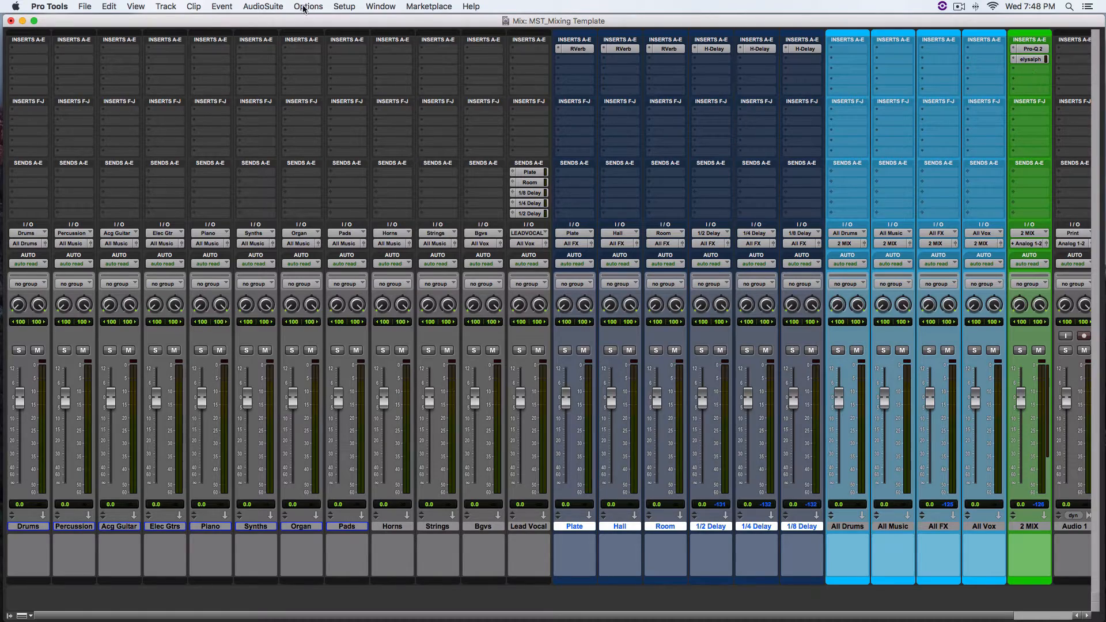
Start Save As Template with name MST_Mixing Template and category Record+Mix kept.
left_click(88, 7)
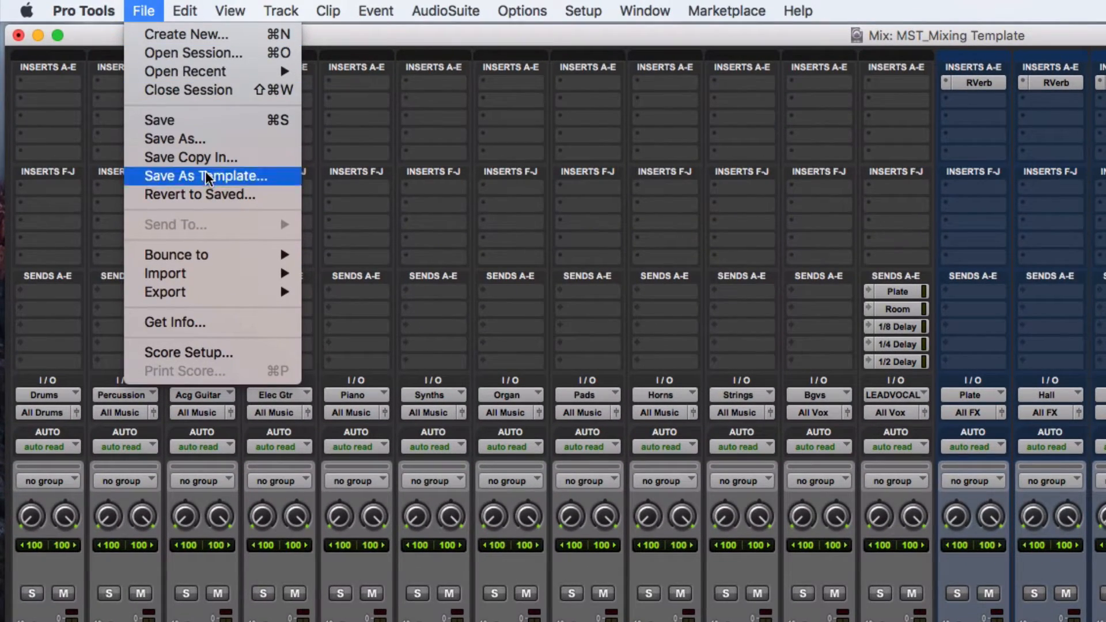
left_click(205, 175)
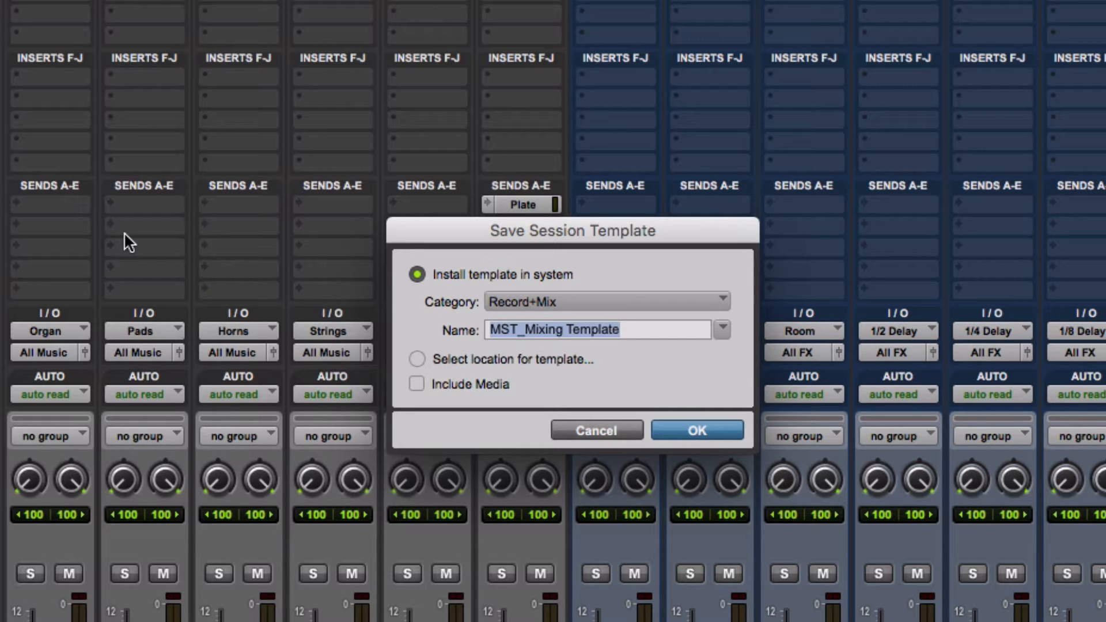
mouse_move(551, 282)
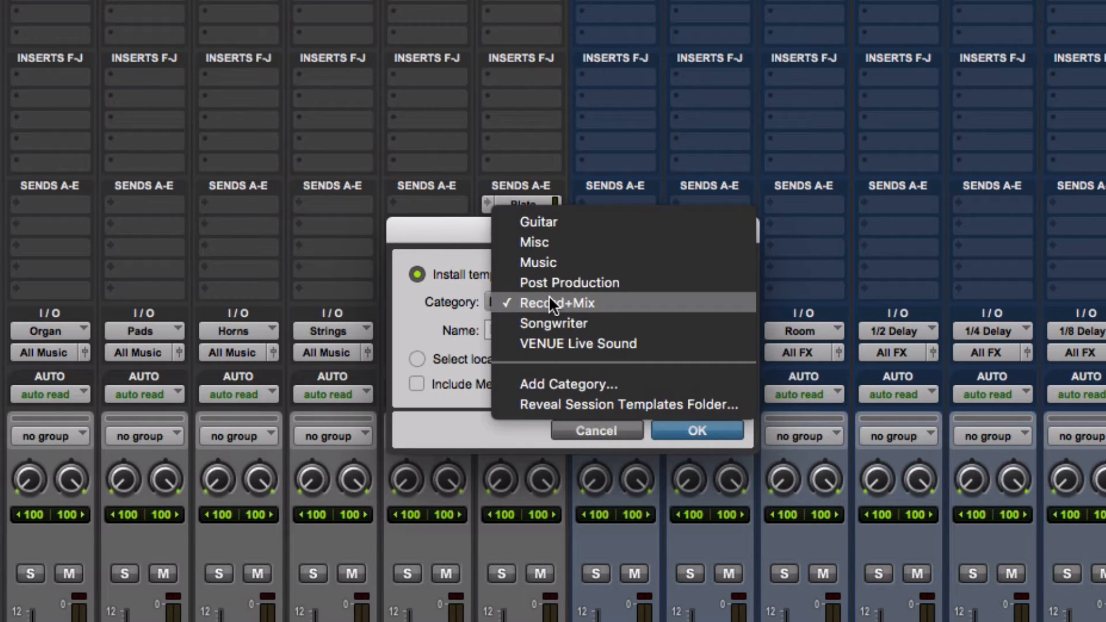
mouse_move(585, 263)
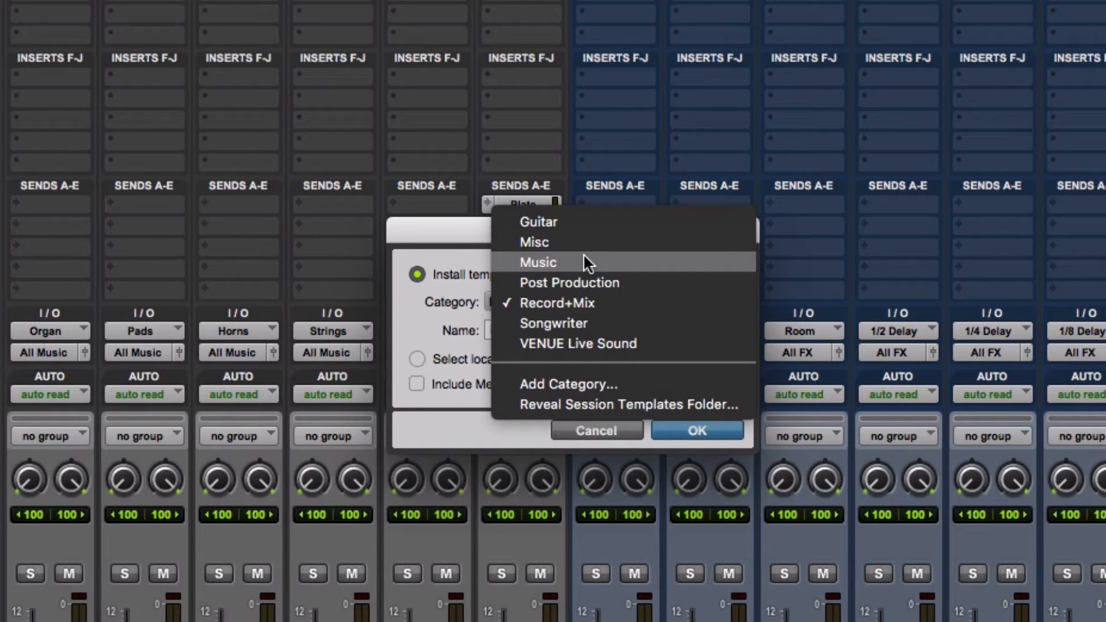
mouse_move(574, 303)
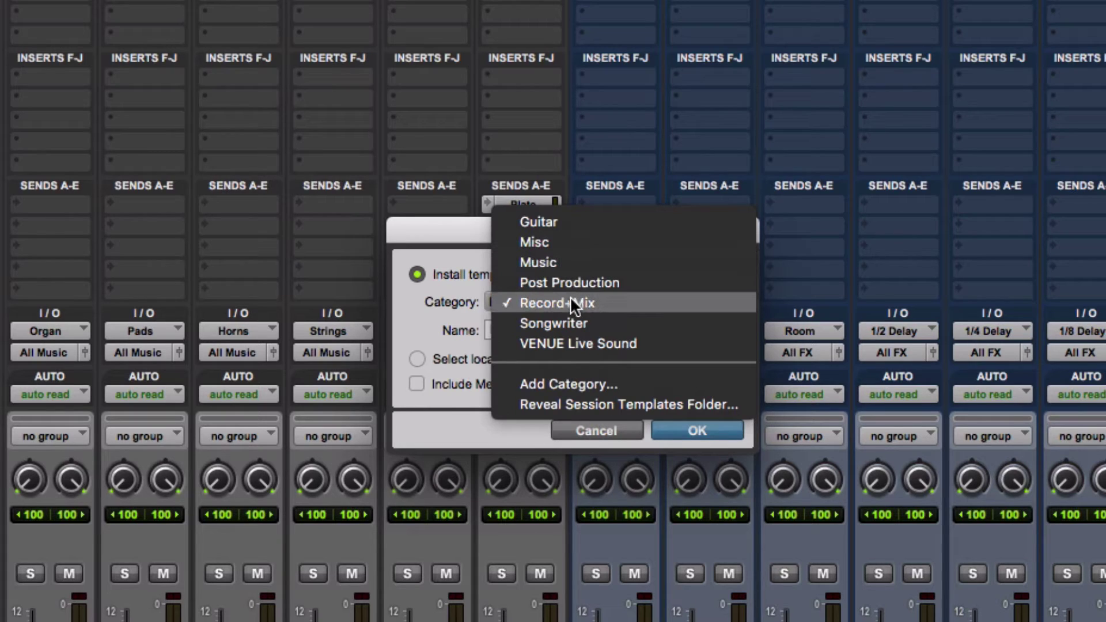
left_click(557, 303)
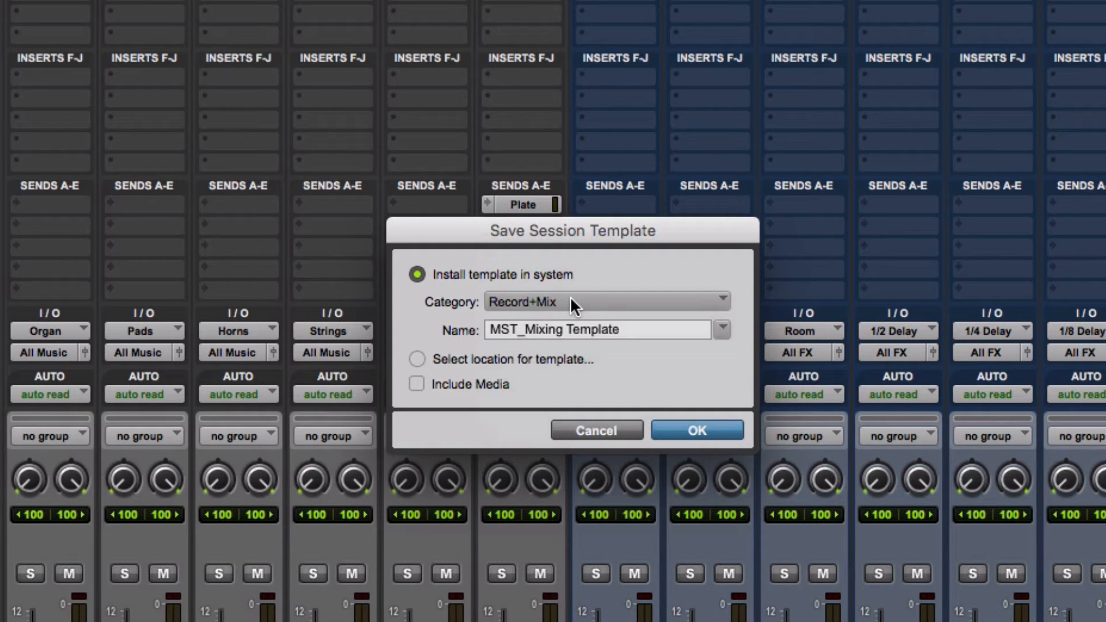
Confirm saving the MST_Mixing Template so it appears under Record+Mix in the Dashboard.
left_click(696, 430)
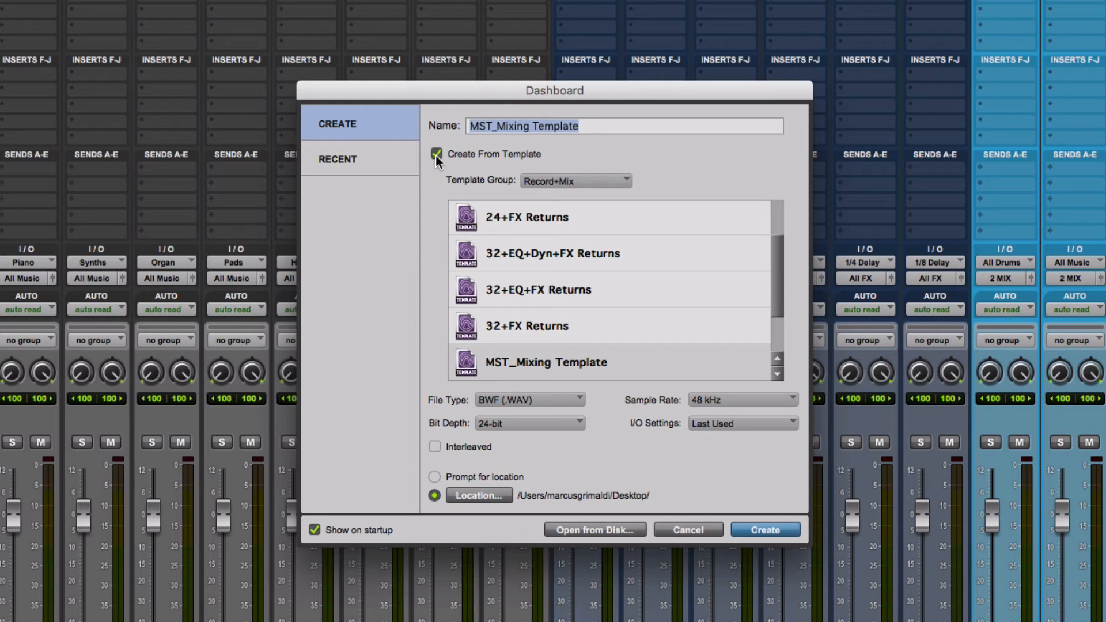
Select MST_Mixing Template in the Dashboard as the basis for the new session.
left_click(435, 153)
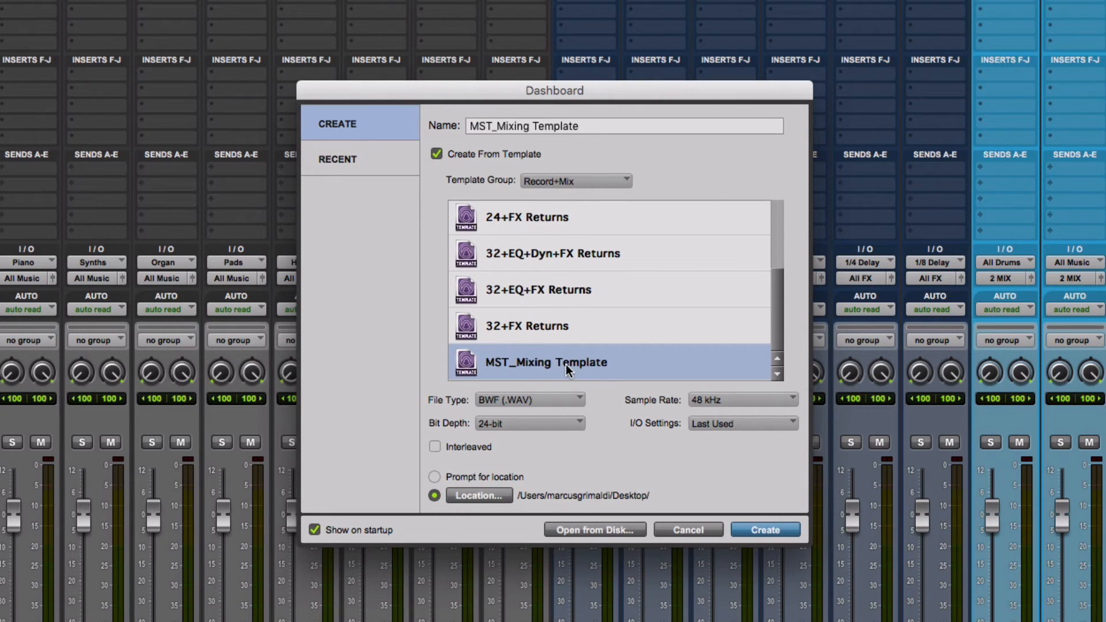
mouse_move(661, 467)
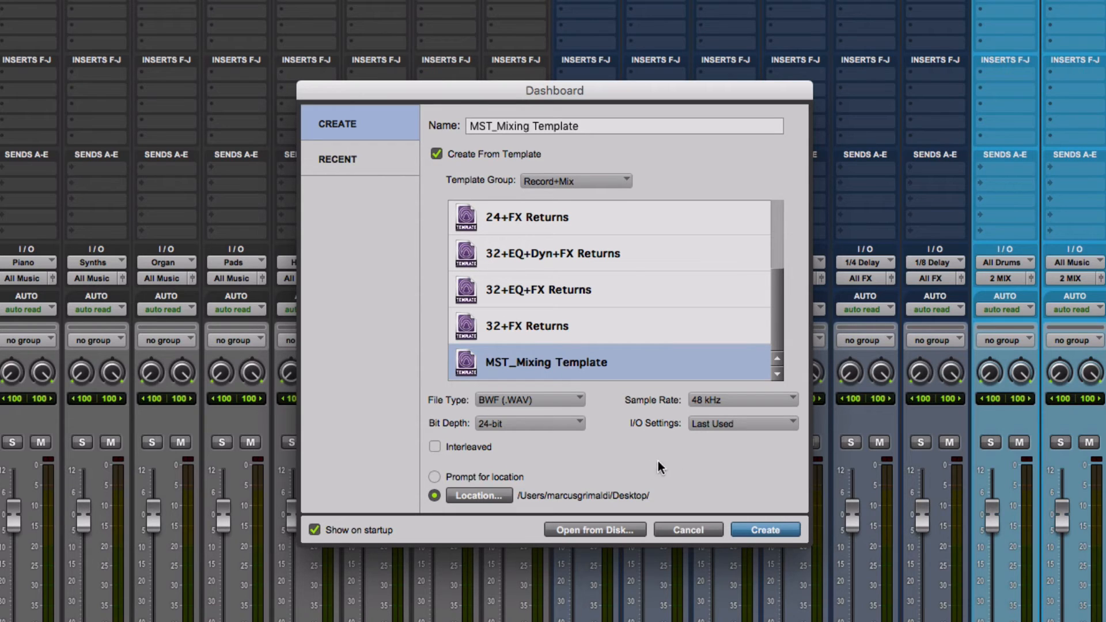
mouse_move(628, 427)
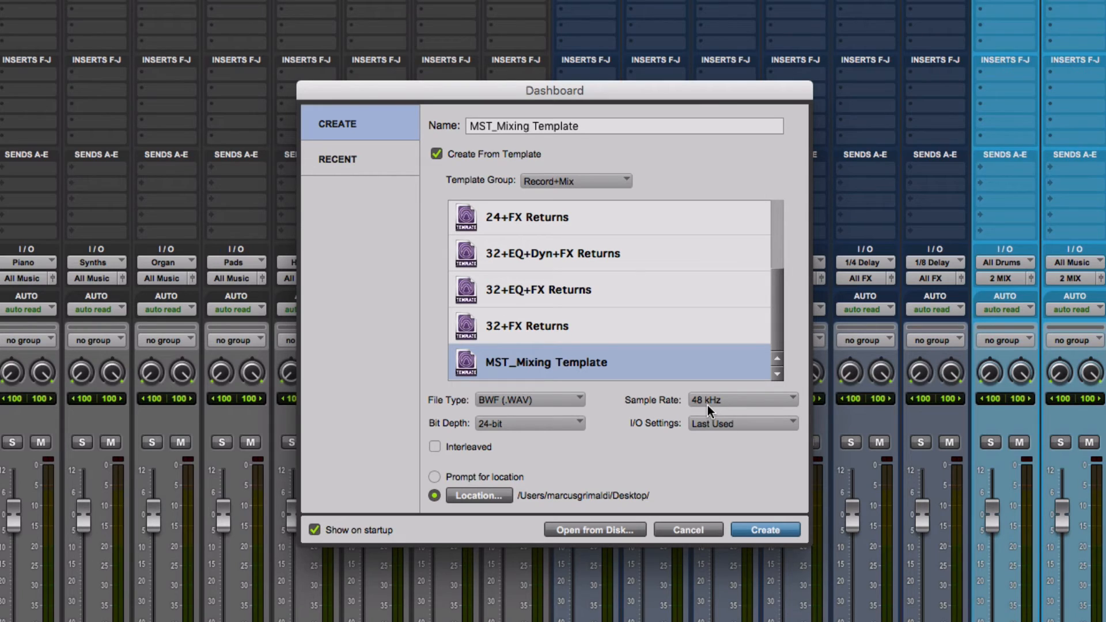
mouse_move(608, 438)
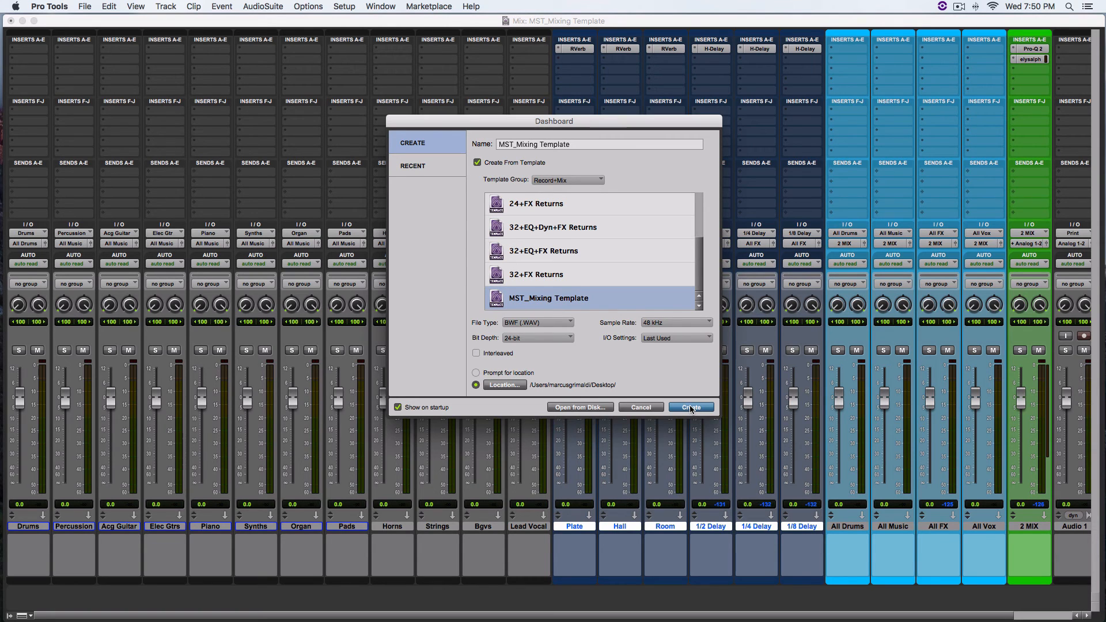
mouse_move(662, 393)
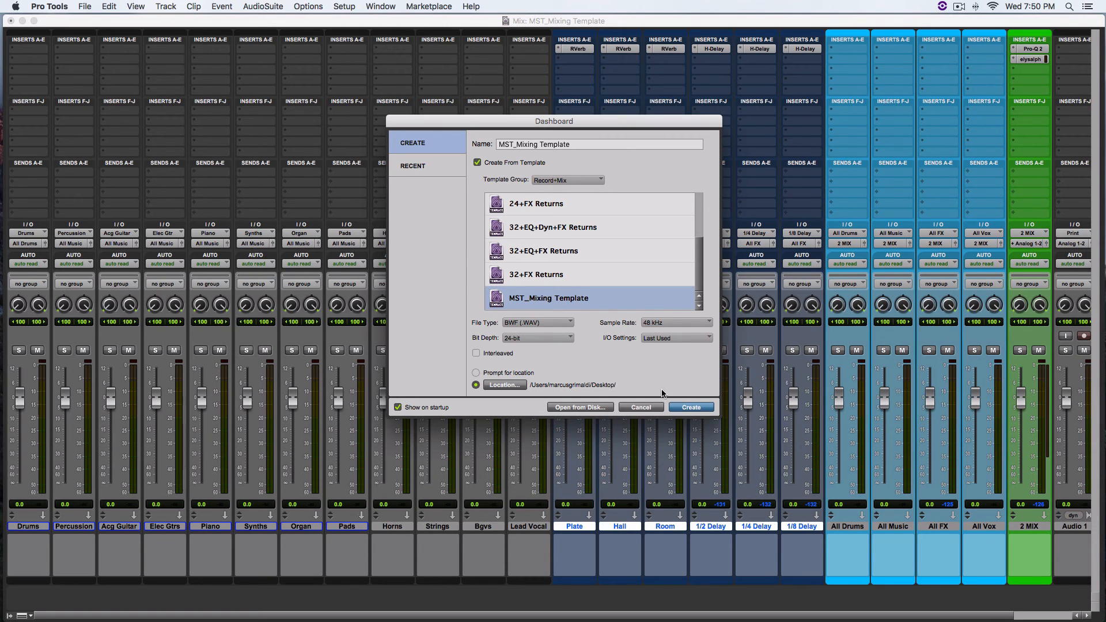